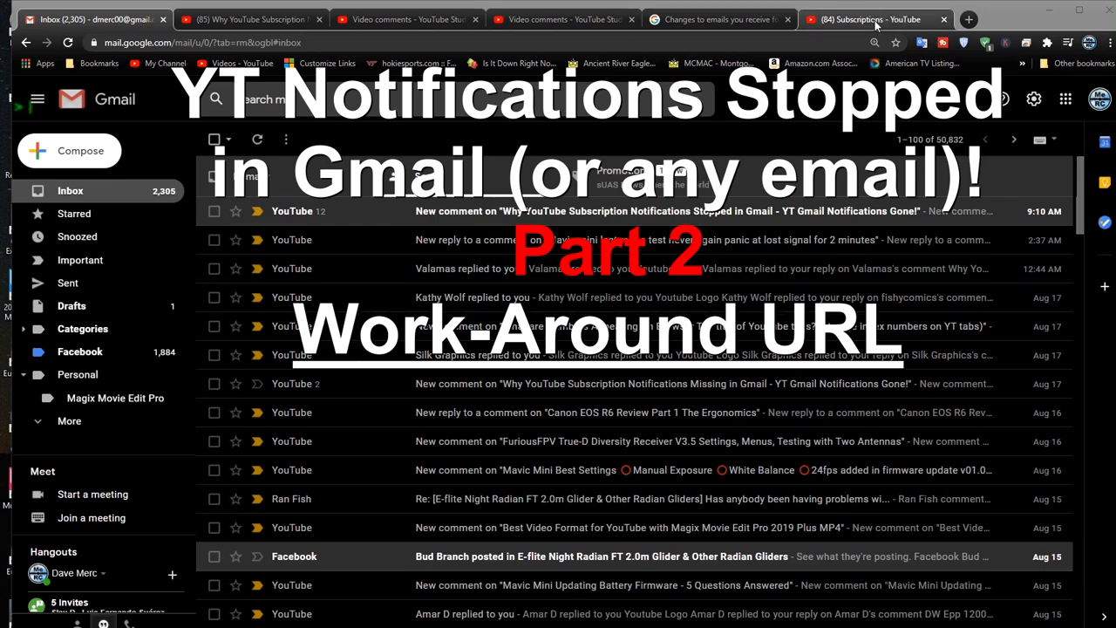
Switch from the Gmail inbox to the YouTube Subscriptions feed of latest uploads
{"action": "left_click", "coordinate": [868, 19]}
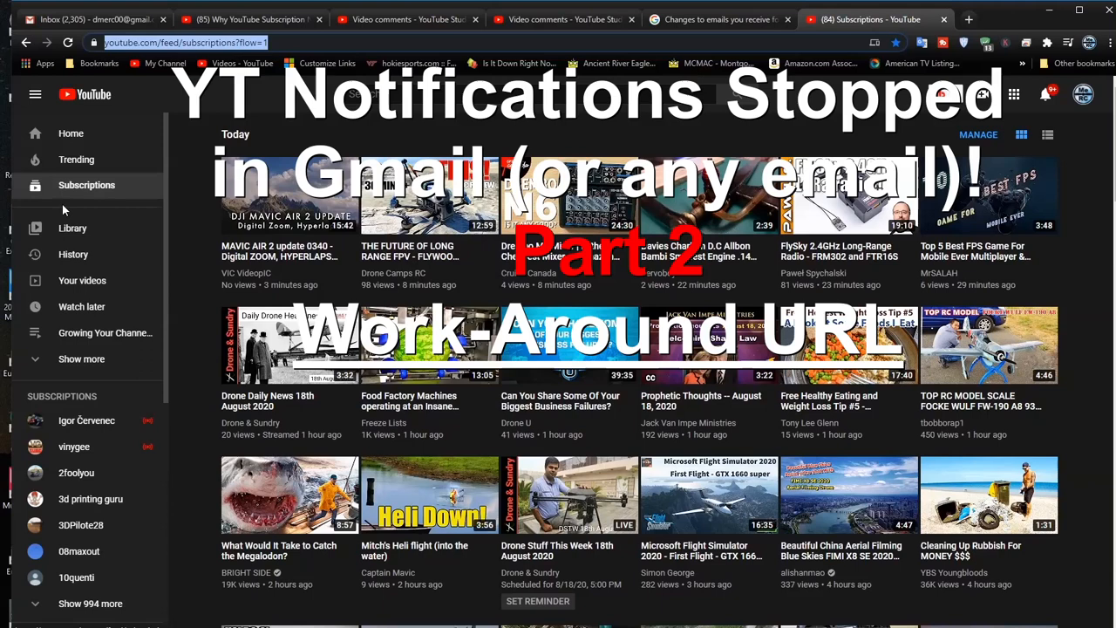
{"action": "mouse_move", "coordinate": [87, 184]}
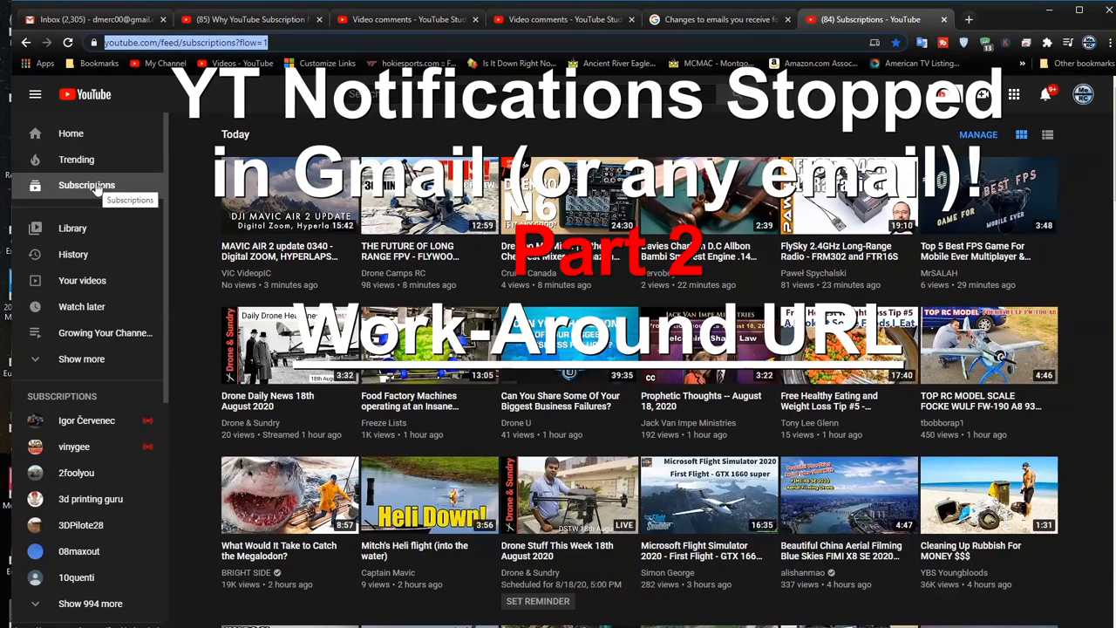
{"action": "mouse_move", "coordinate": [739, 235]}
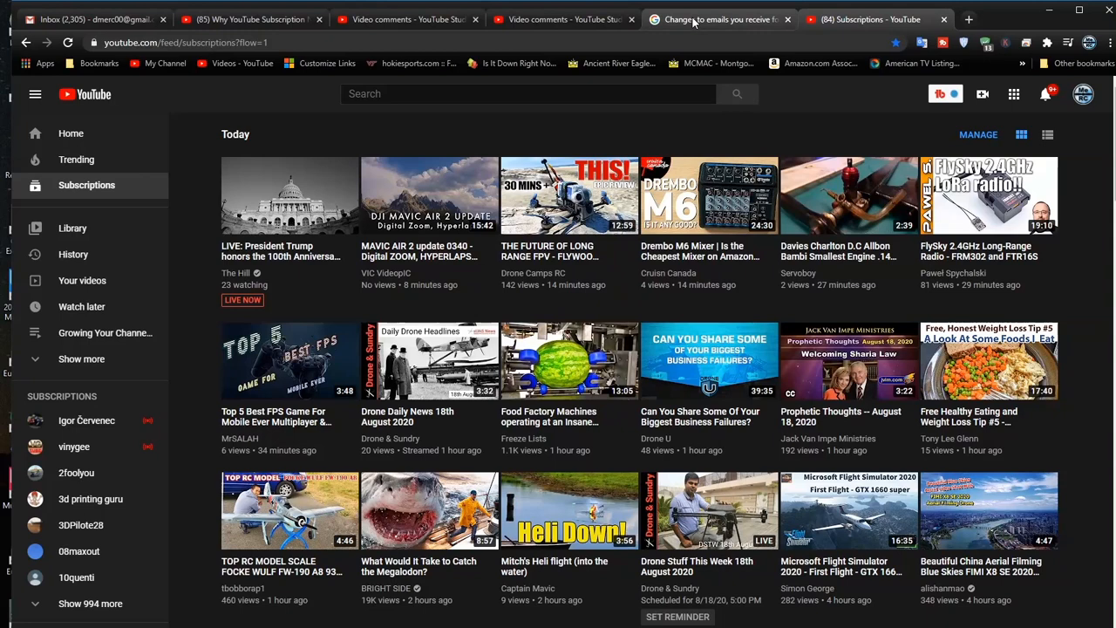
Review the YouTube Help announcement on changes to subscription emails
{"action": "left_click", "coordinate": [719, 19]}
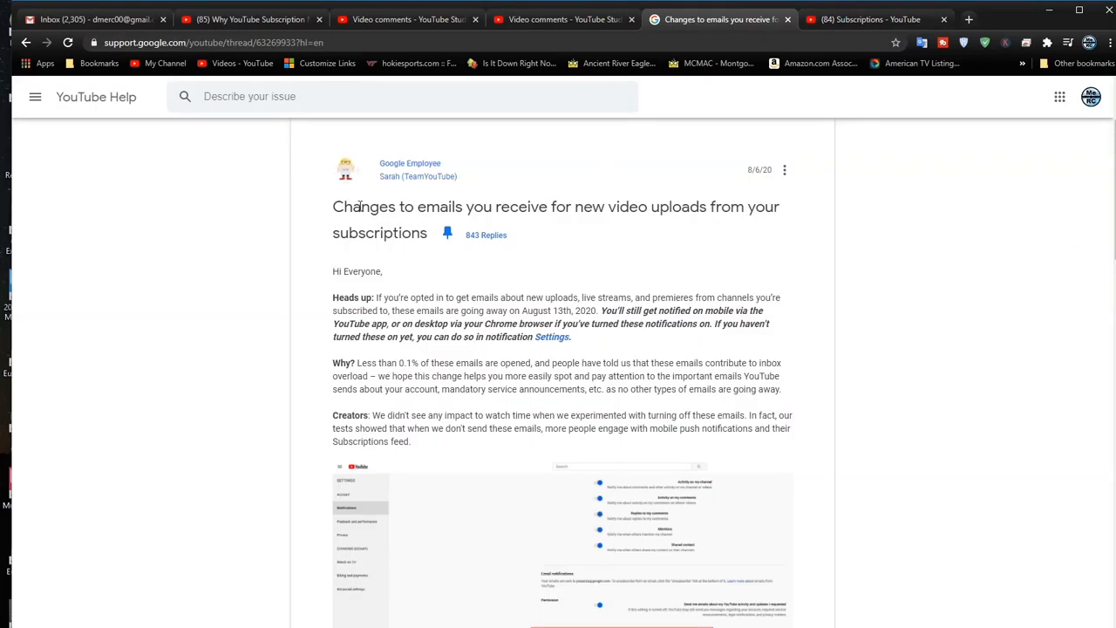
{"action": "mouse_move", "coordinate": [531, 283]}
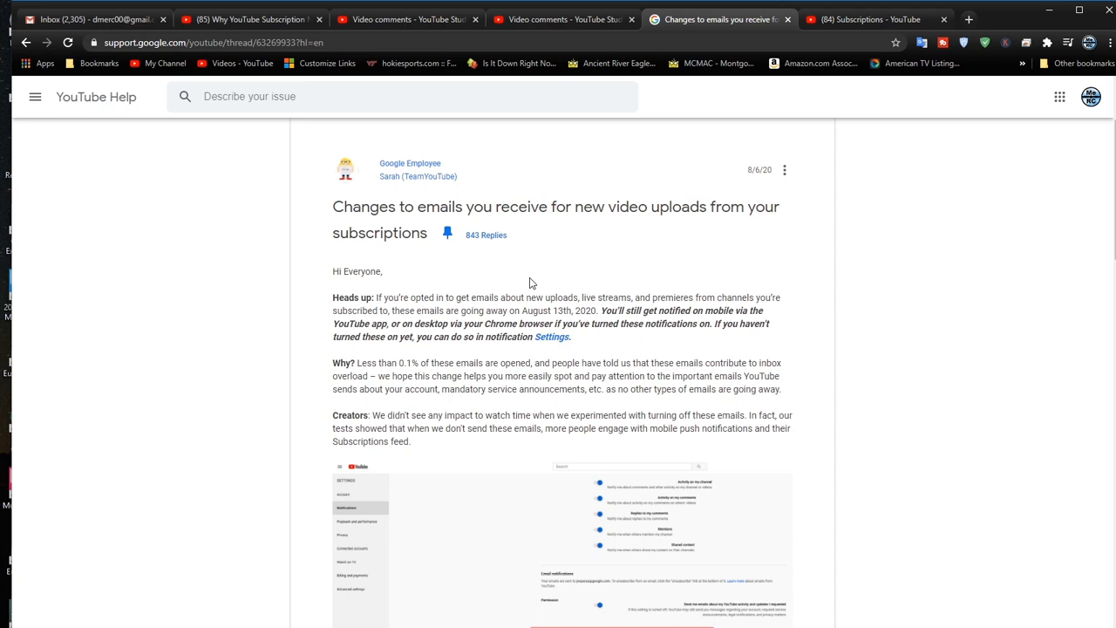
{"action": "mouse_move", "coordinate": [544, 358]}
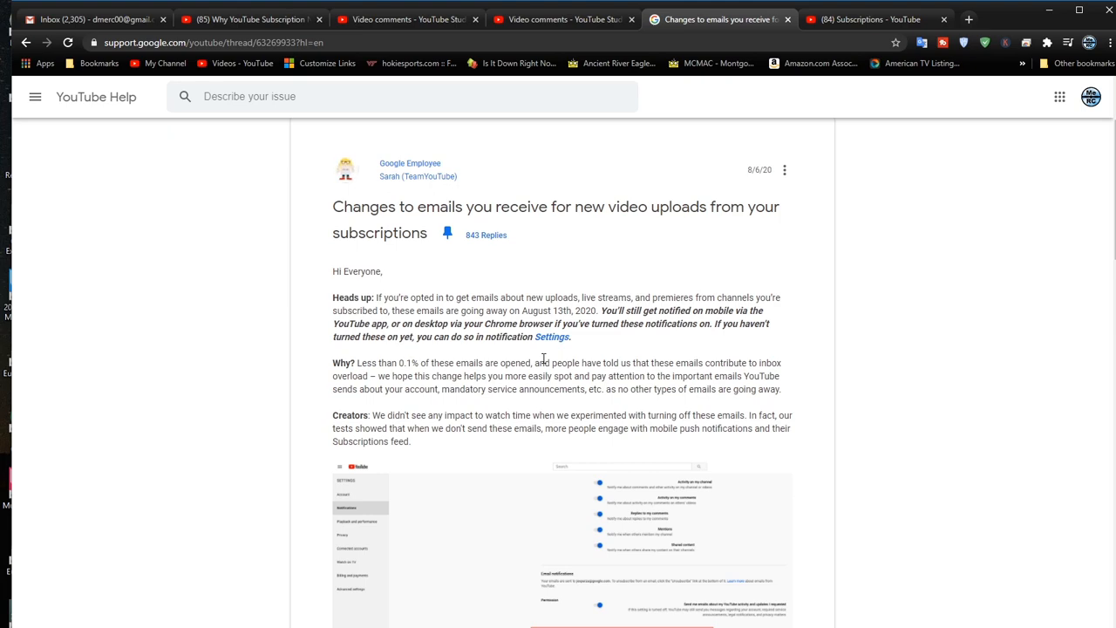
{"action": "scroll", "scroll_direction": "down", "scroll_amount": 3}
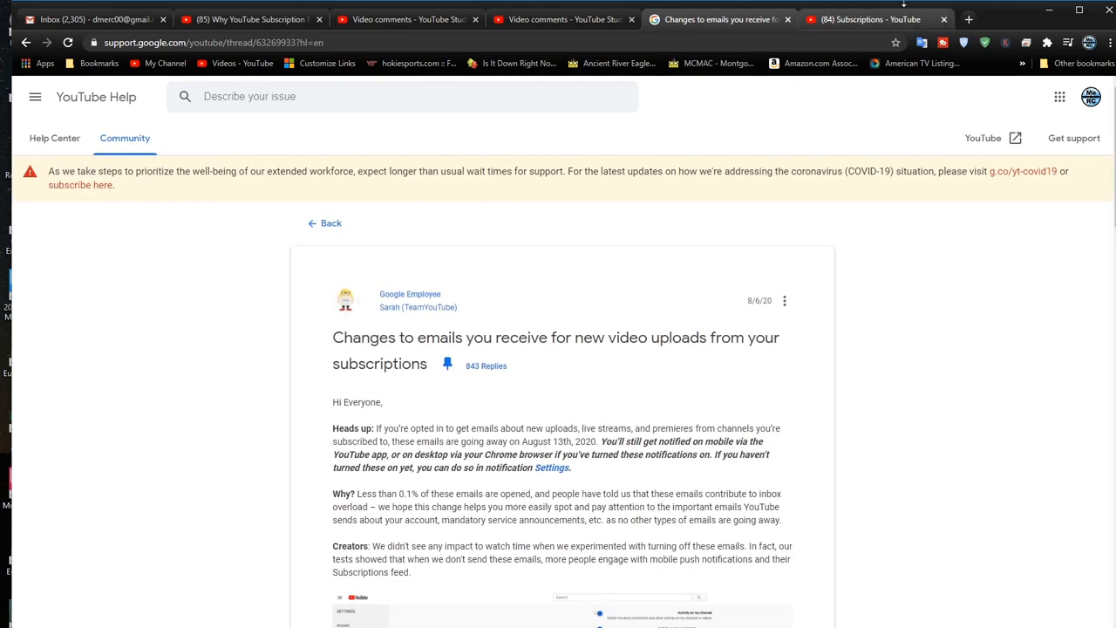
Return to the Subscriptions feed and highlight its web address in the address bar
{"action": "left_click", "coordinate": [863, 20]}
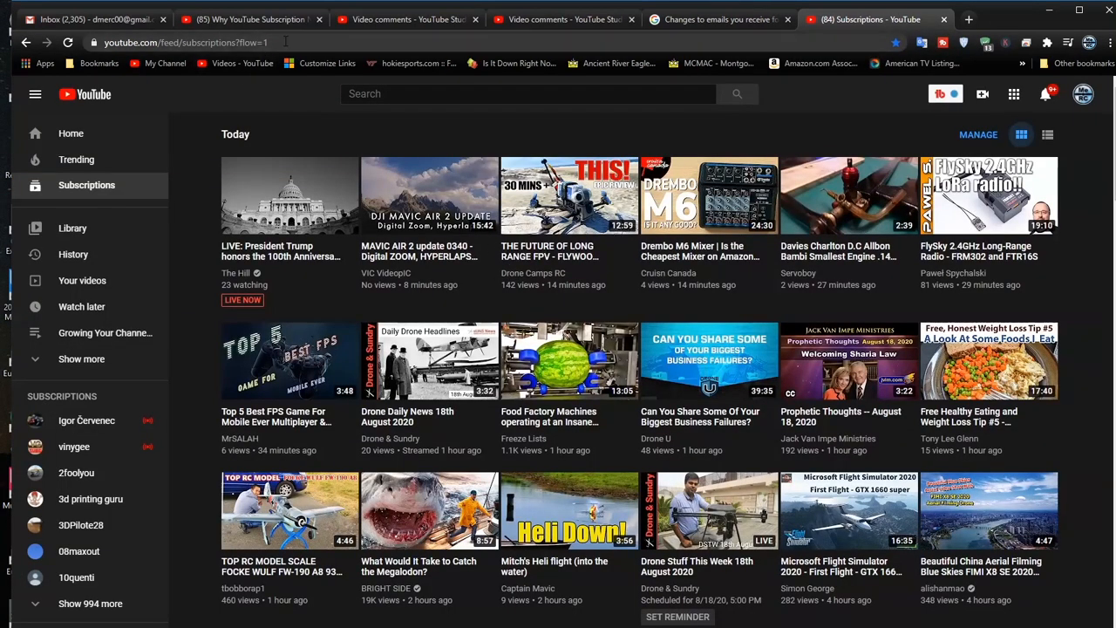
{"action": "left_click", "coordinate": [183, 42]}
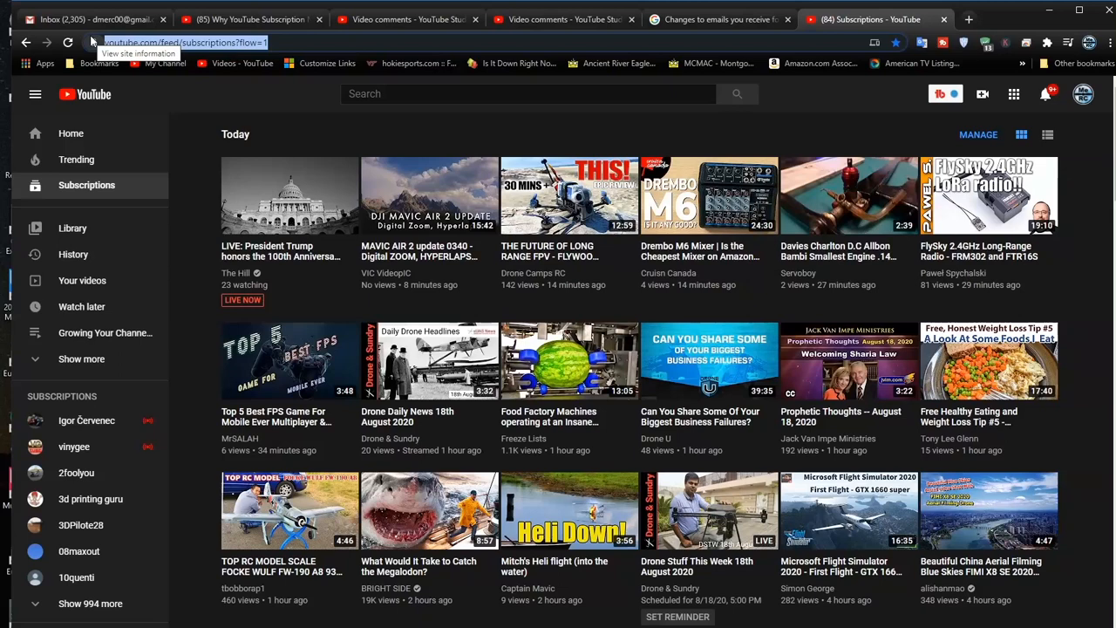